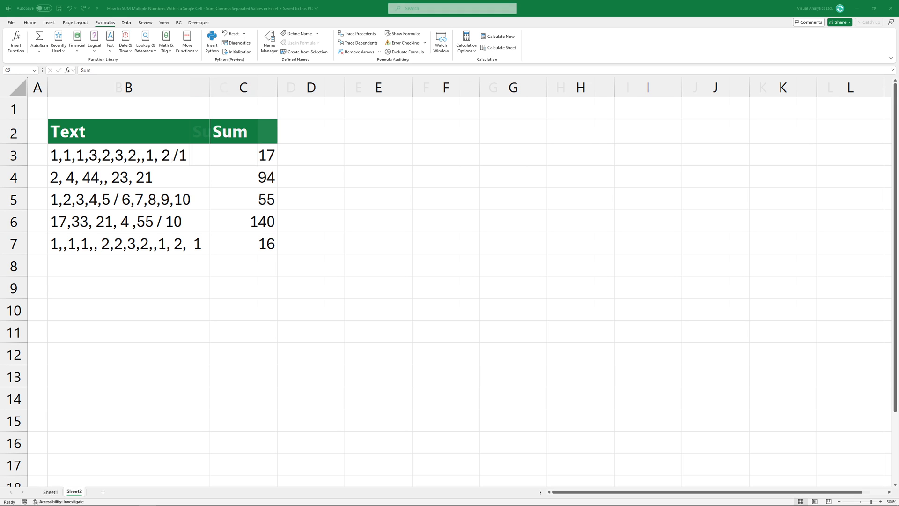
Begin =TEXTSPLIT(B3, in cell C3 on Sheet1.
{"action": "type", "text": "=TEXTSPLIT(B3"}
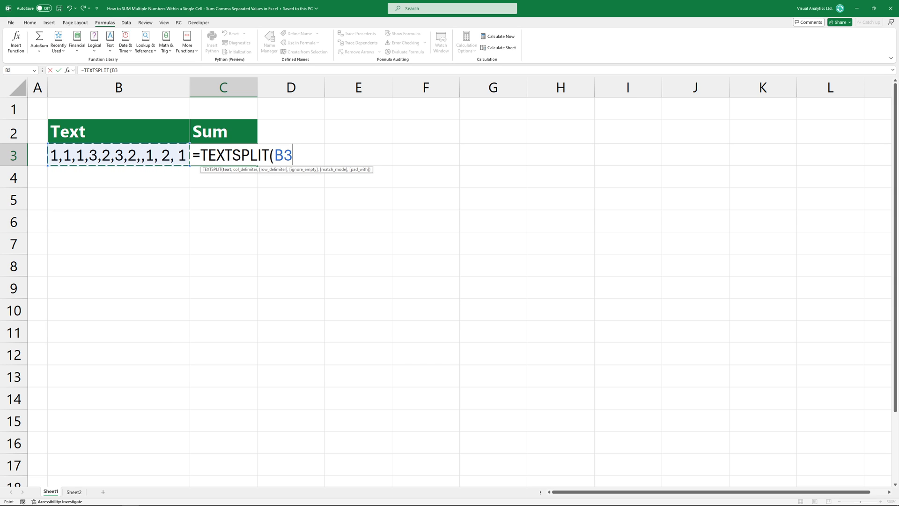
{"action": "type", "text": ","}
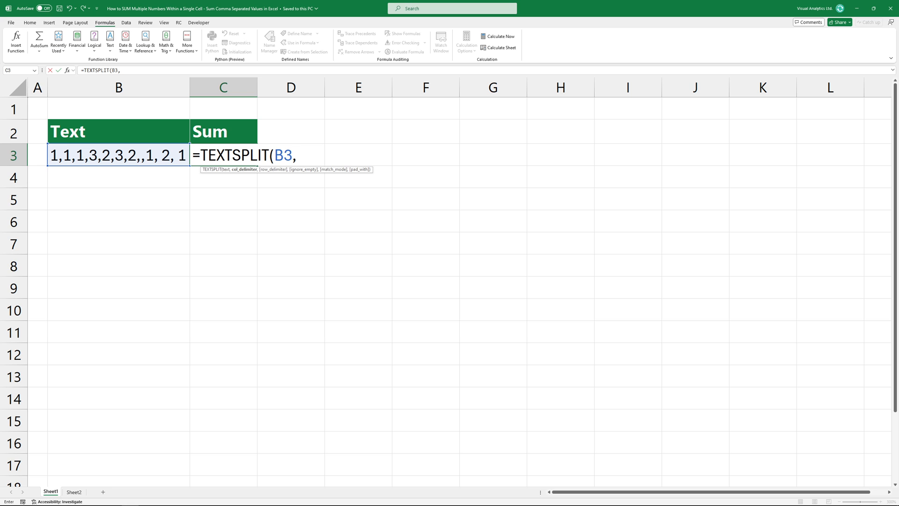
Finish TEXTSPLIT with the delimiter array {",",",,",", "} and confirm so the numbers spill across row 3.
{"action": "type", "text": "{}"}
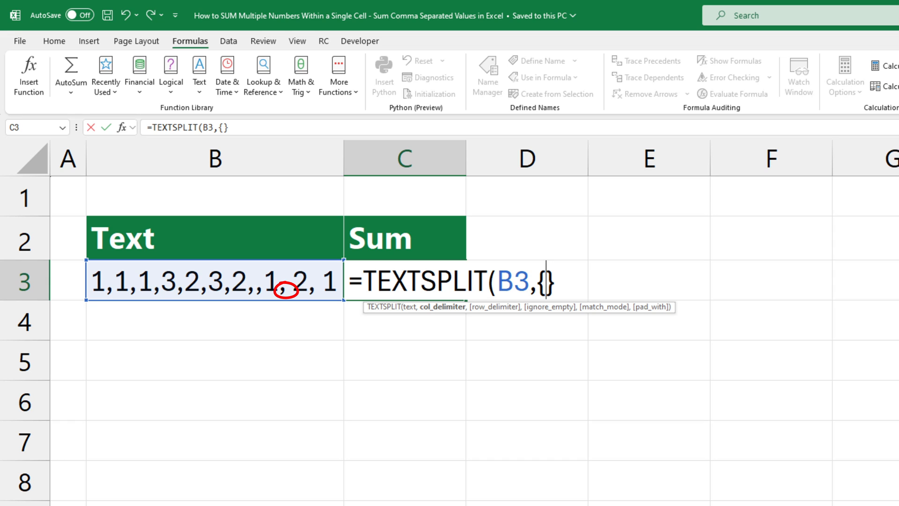
{"action": "type", "text": "\""}
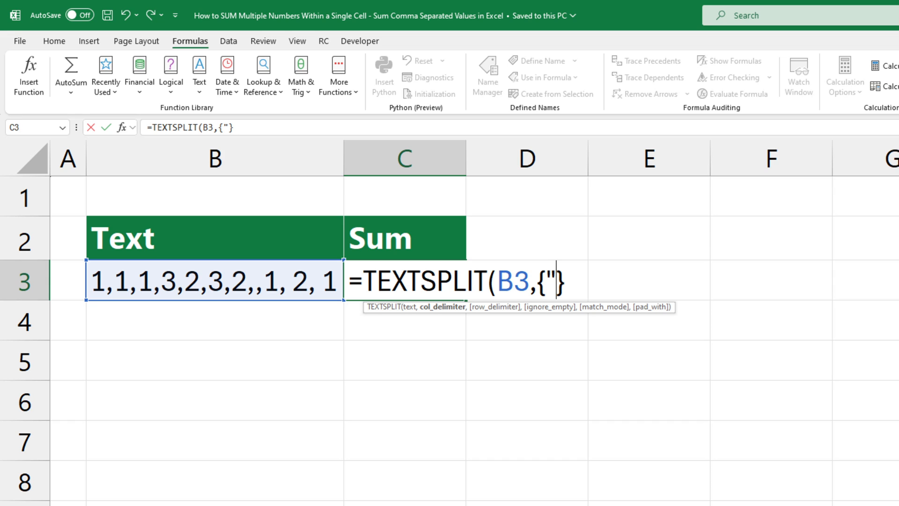
{"action": "type", "text": ",\""}
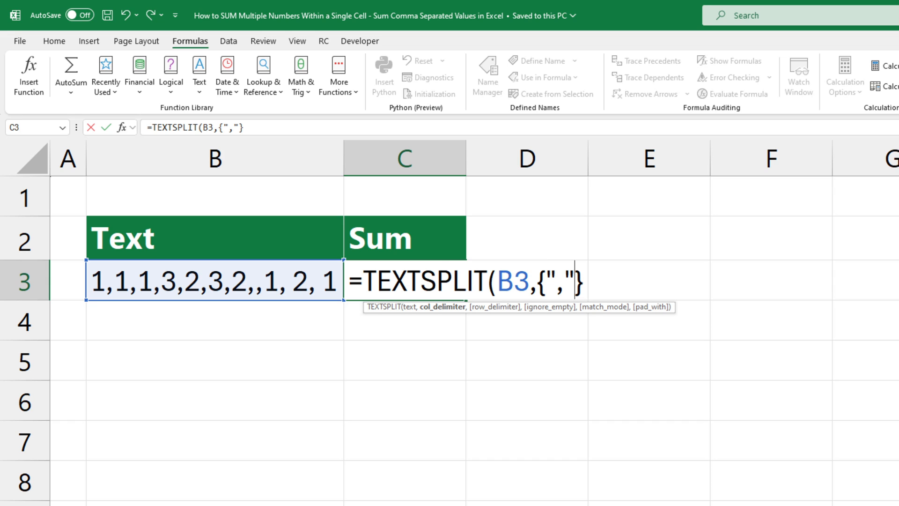
{"action": "type", "text": ","}
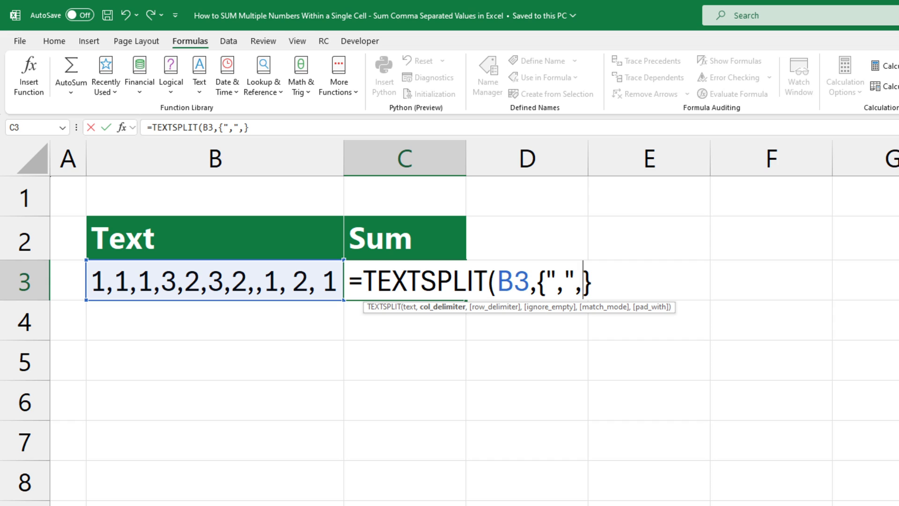
{"action": "type", "text": ",\",\", \""}
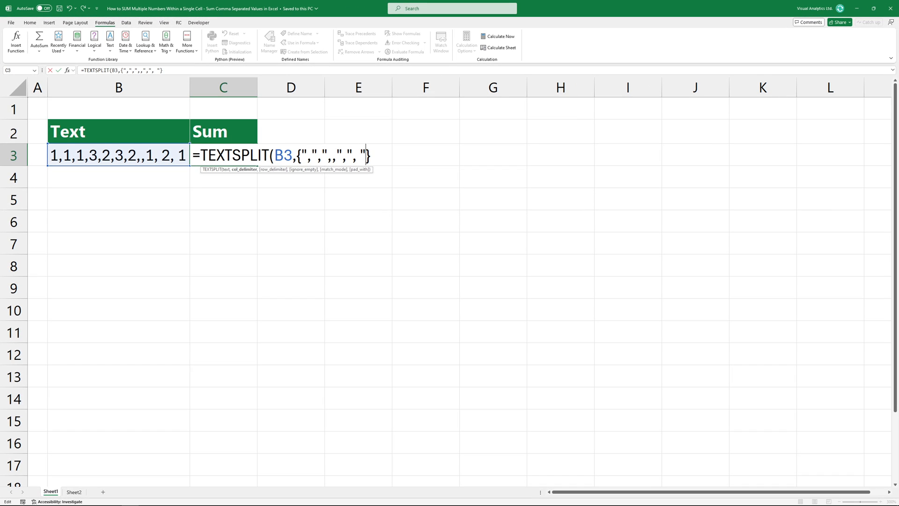
{"action": "key", "text": "Enter"}
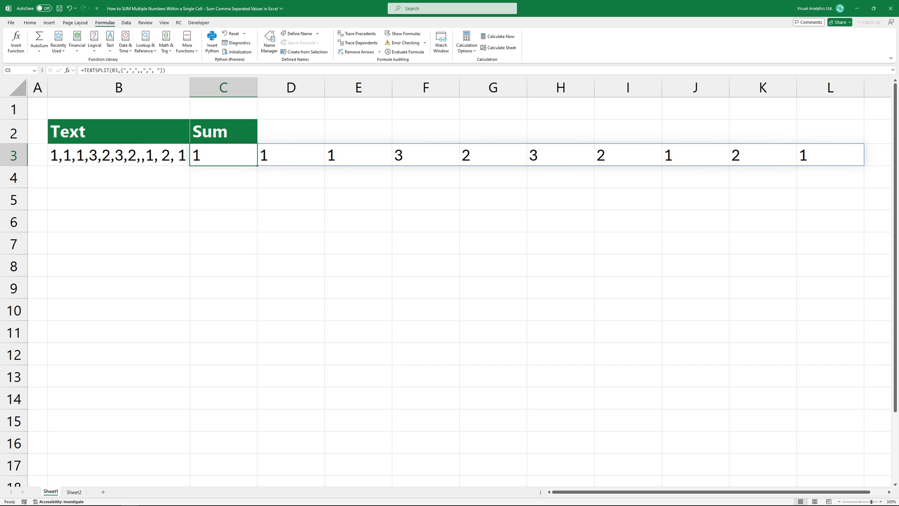
Edit C3 to insert -- after the equals sign so the split pieces become numbers.
{"action": "double_click", "coordinate": [223, 155]}
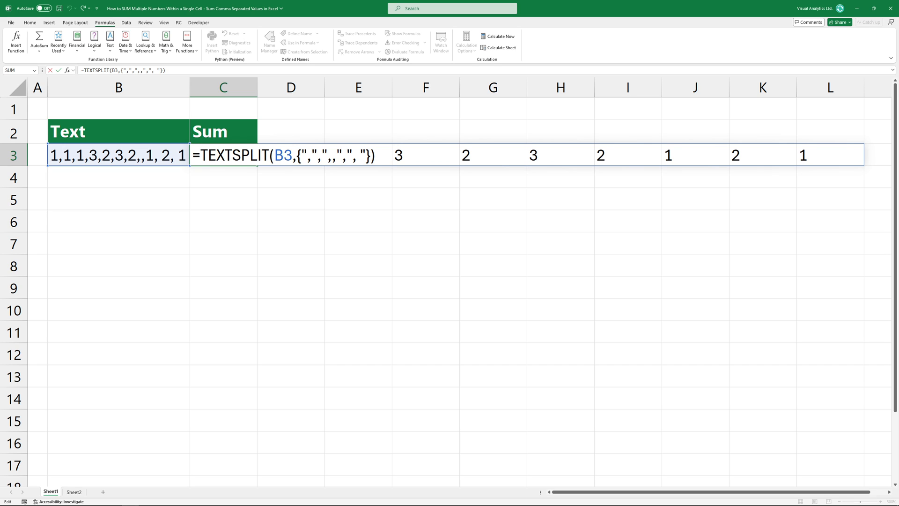
{"action": "type", "text": "--"}
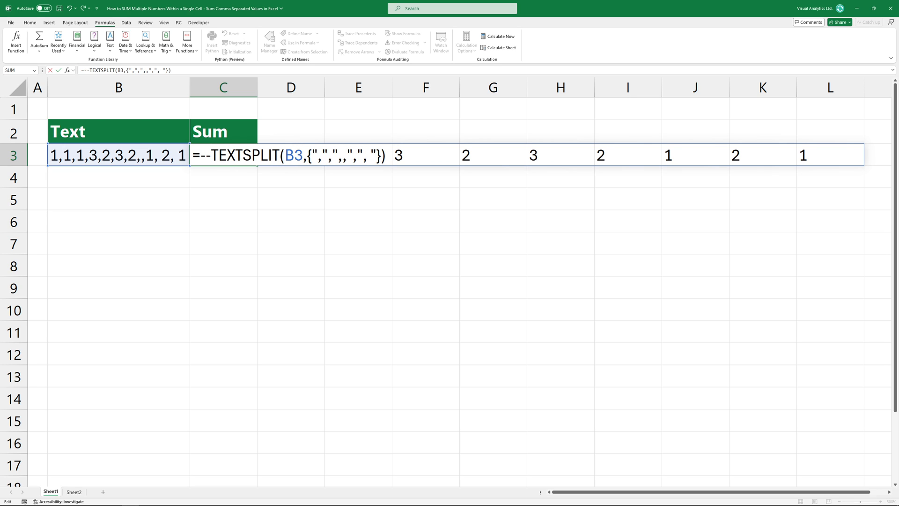